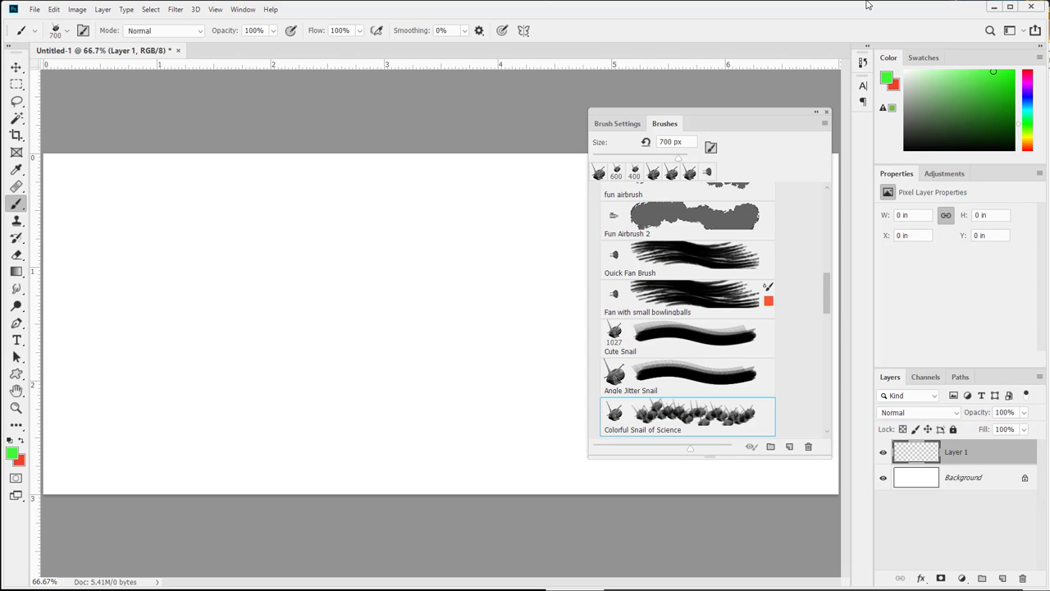
pyautogui.moveTo(535, 308)
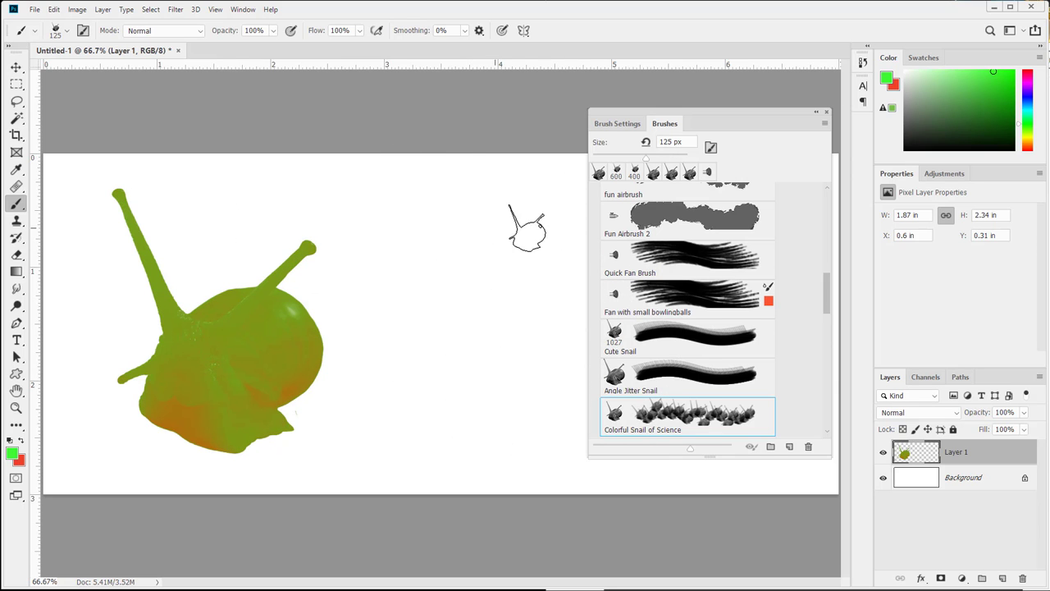
# - Drag an S-shaped trail of small colourful snails beside the large green snail stamp
pyautogui.moveTo(525, 213); pyautogui.dragTo(369, 459)
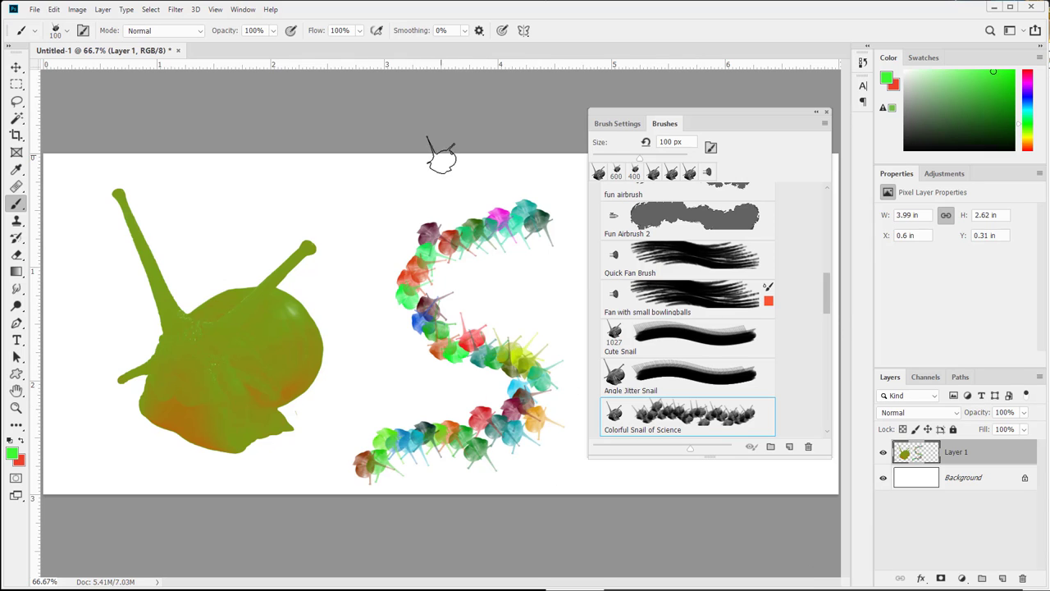
pyautogui.moveTo(310, 156)
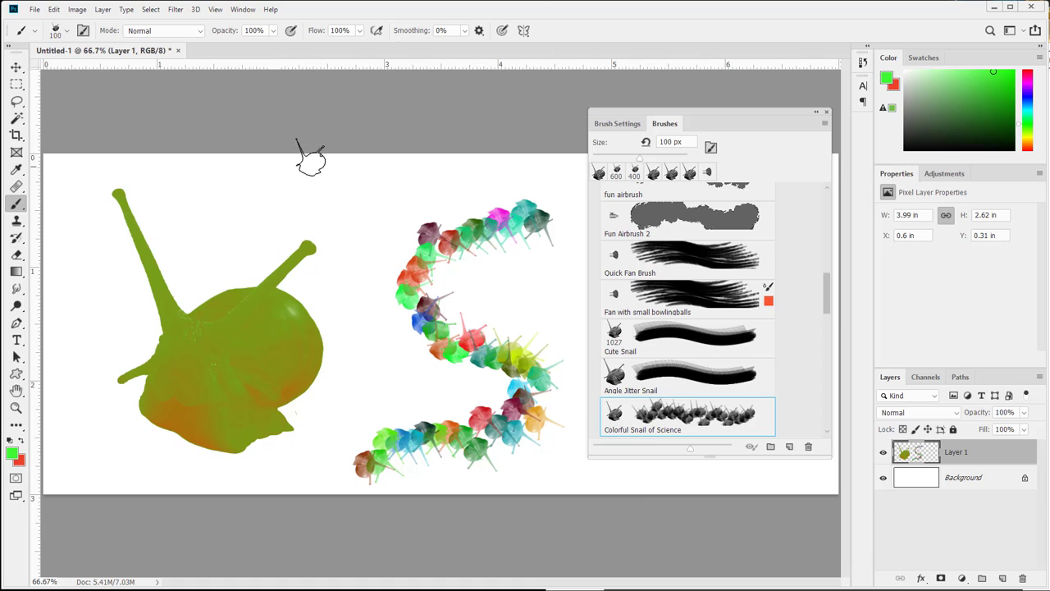
pyautogui.moveTo(414, 348)
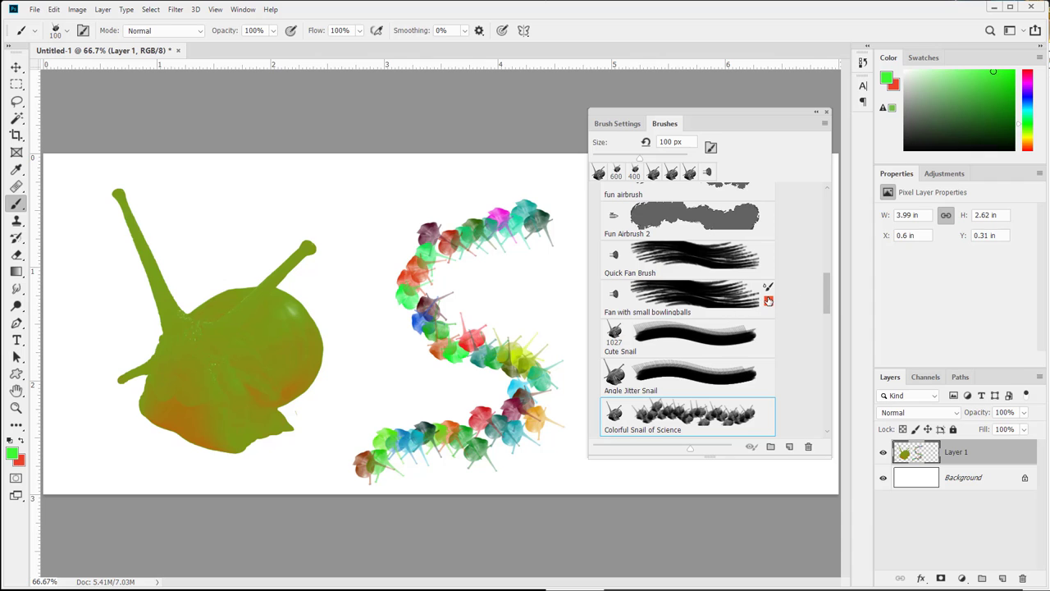
pyautogui.scroll(-3)
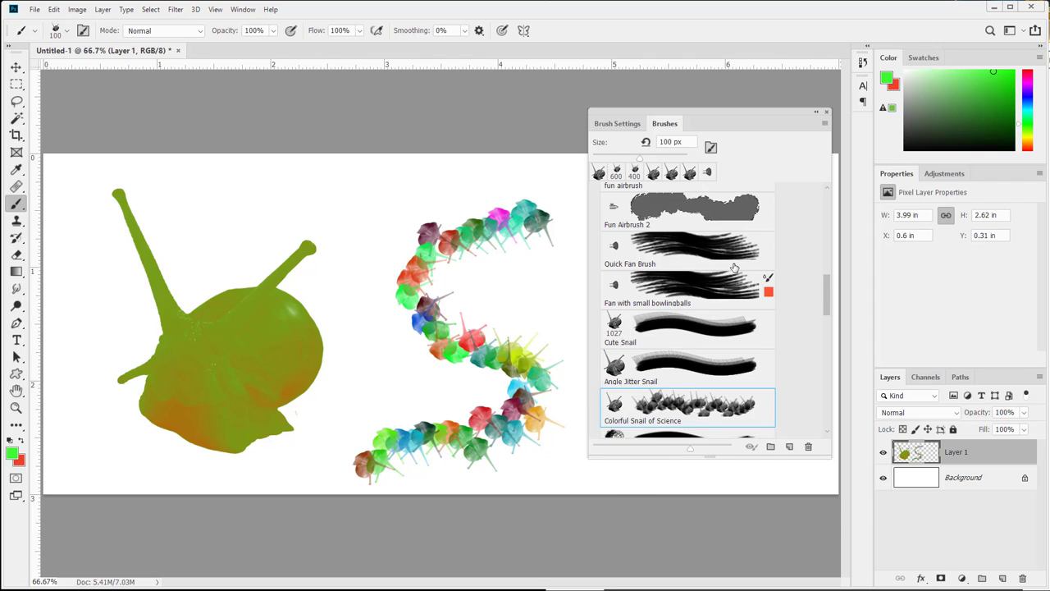
pyautogui.scroll(-3)
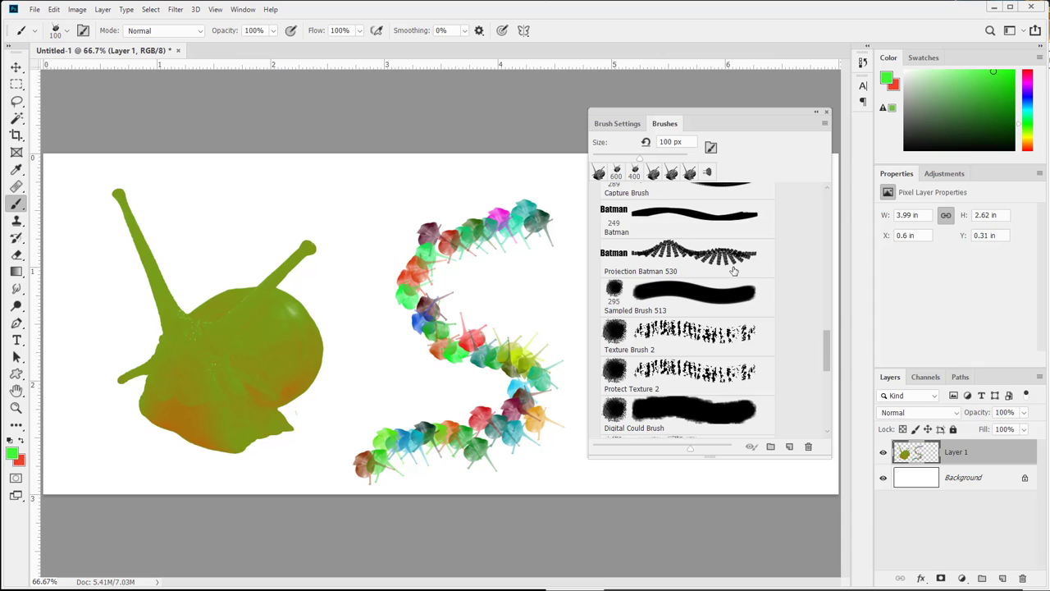
pyautogui.scroll(-3)
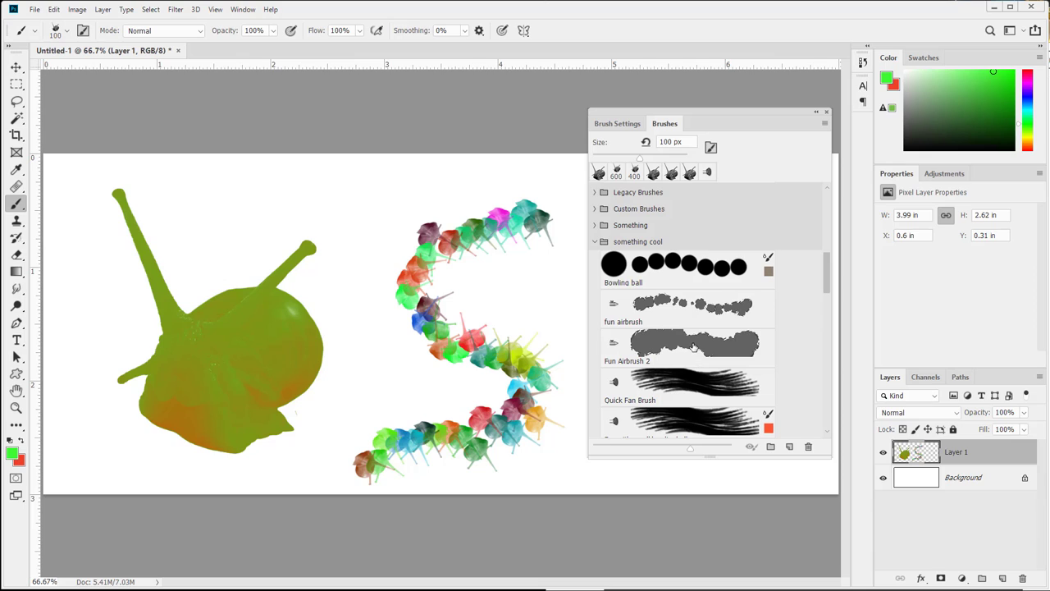
pyautogui.moveTo(482, 249)
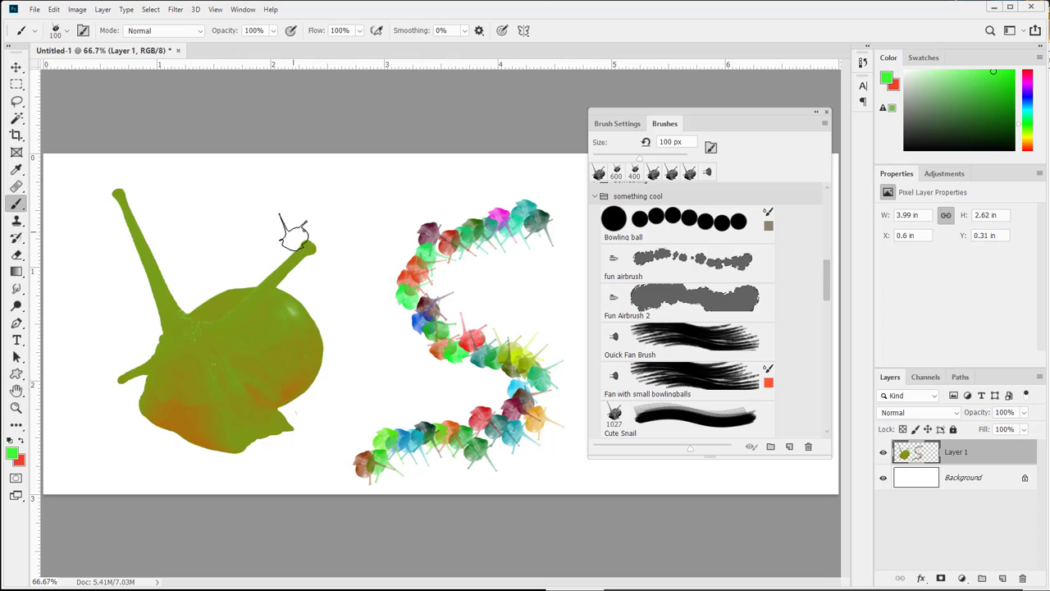
pyautogui.moveTo(393, 174)
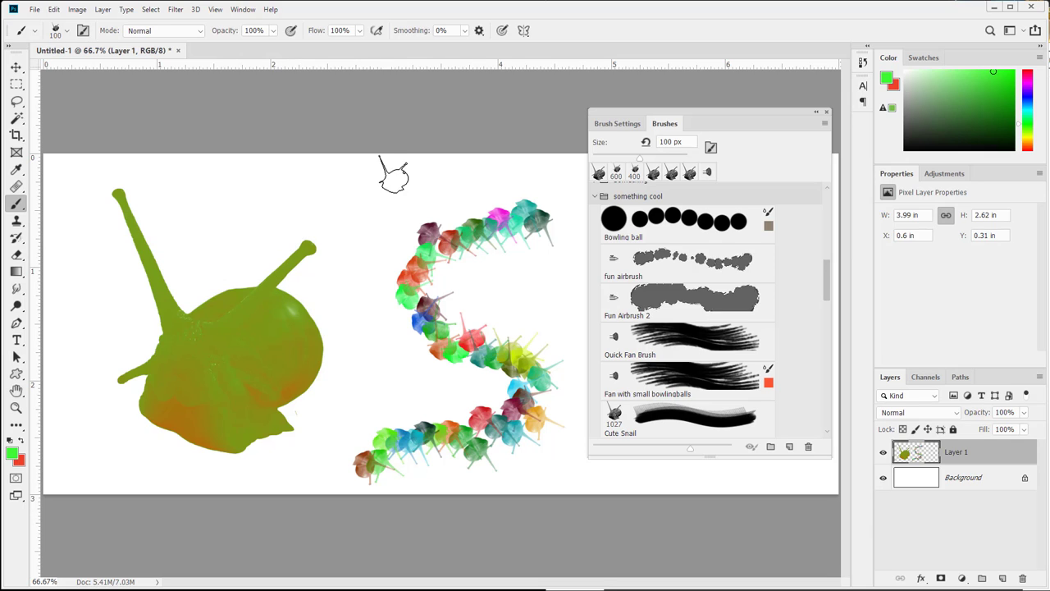
pyautogui.moveTo(542, 345)
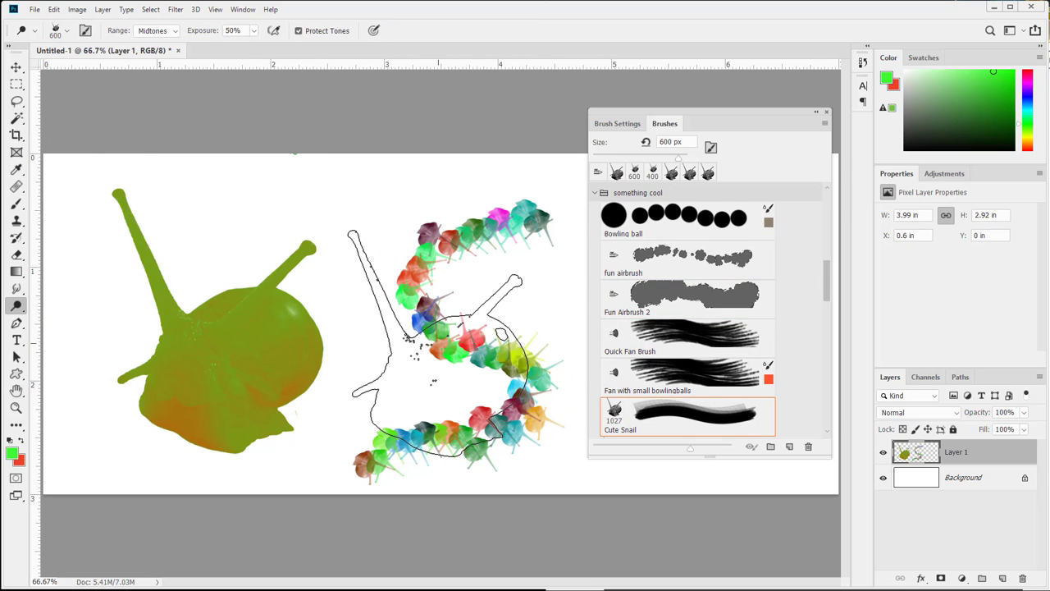
# - Try the fun airbrush and Cute Snail presets with the Dodge tool, ending on the Brush tool with Cute Snail at 1027 px
pyautogui.click(667, 259)
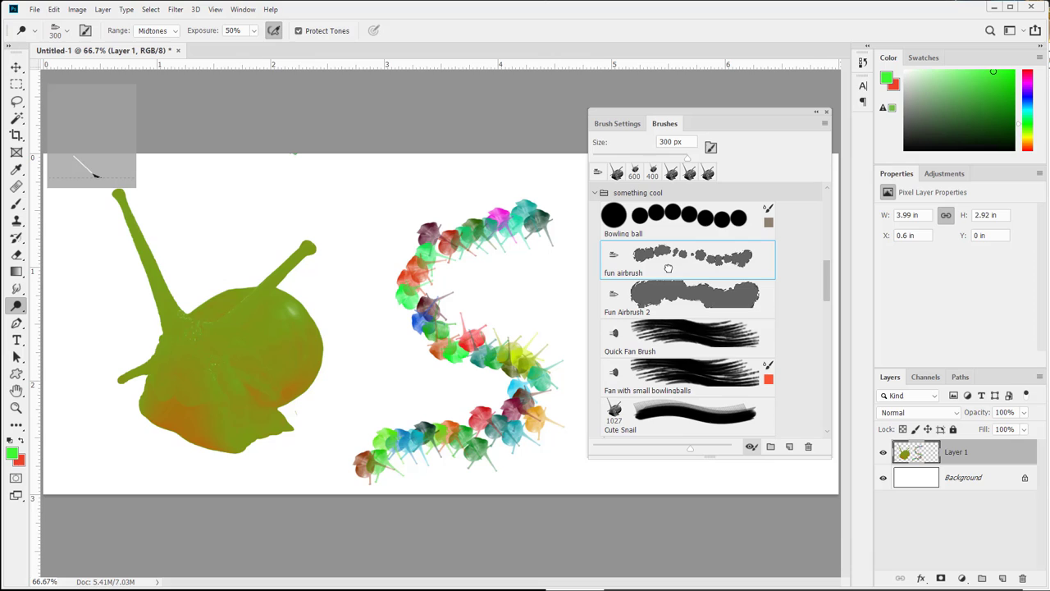
pyautogui.moveTo(670, 269)
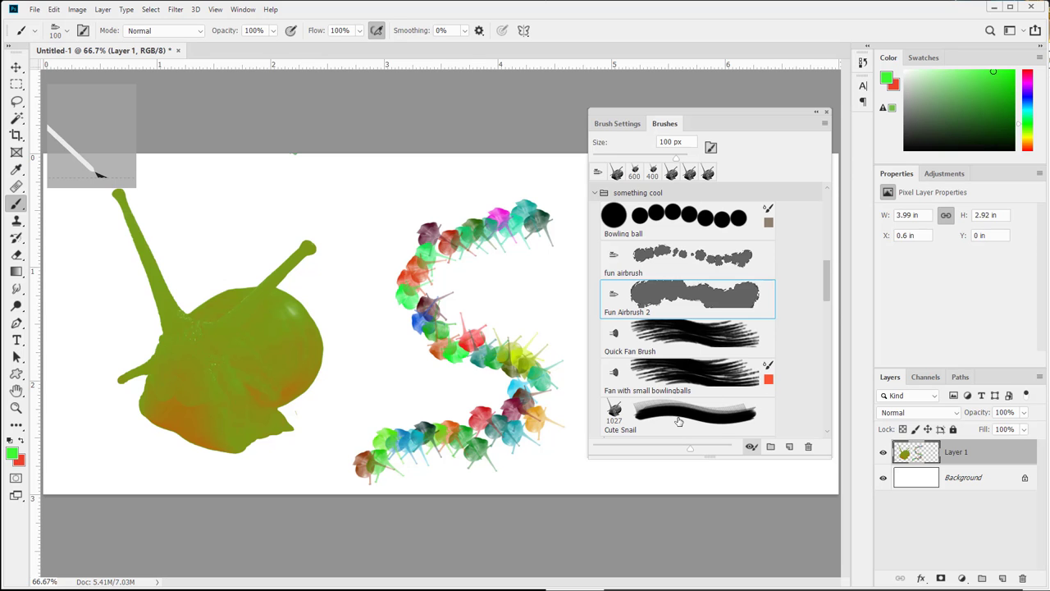
pyautogui.click(688, 417)
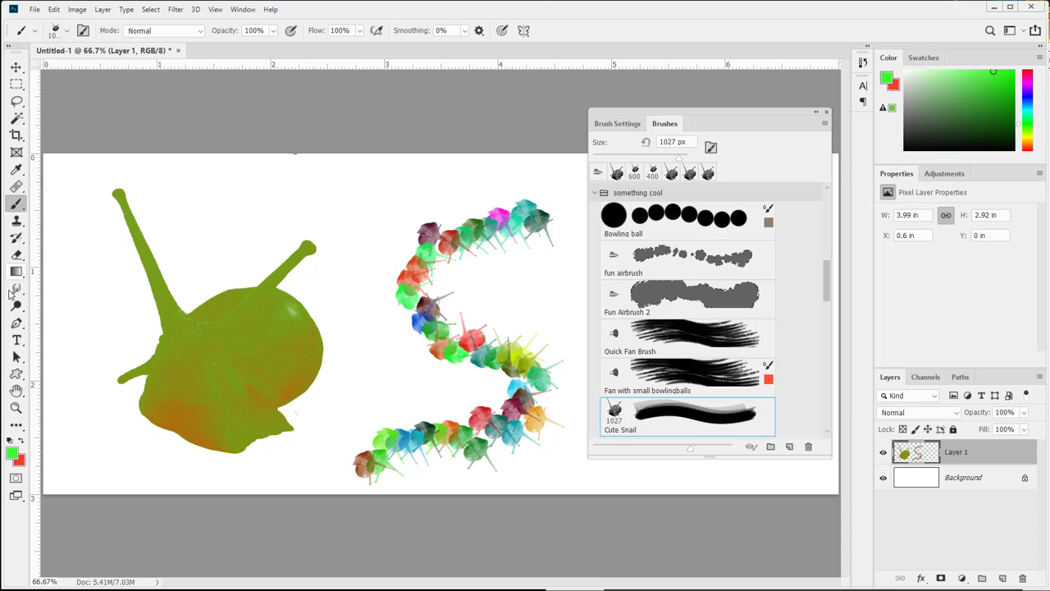
pyautogui.click(16, 289)
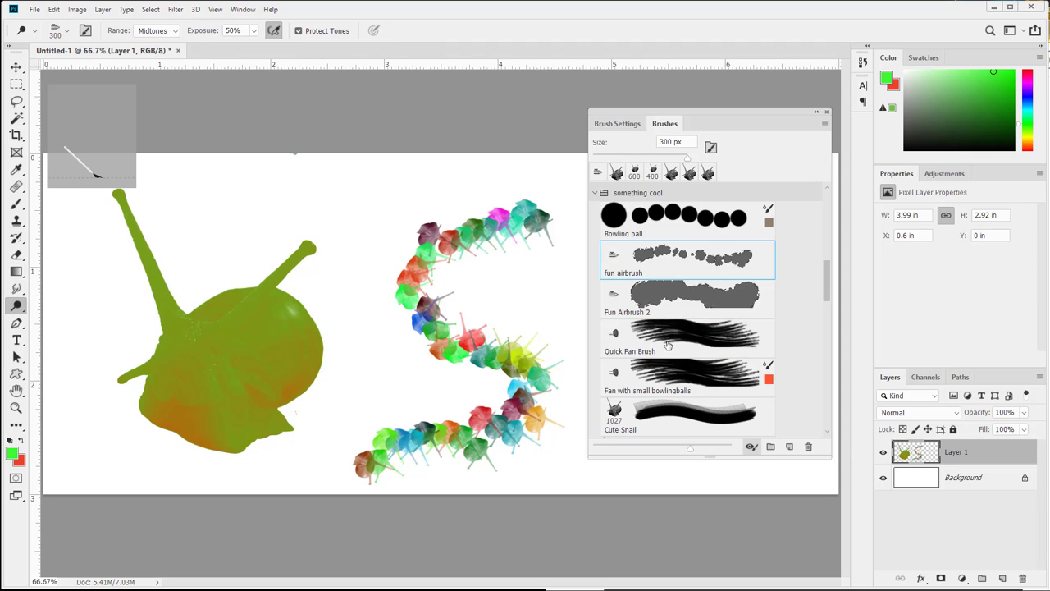
pyautogui.click(668, 344)
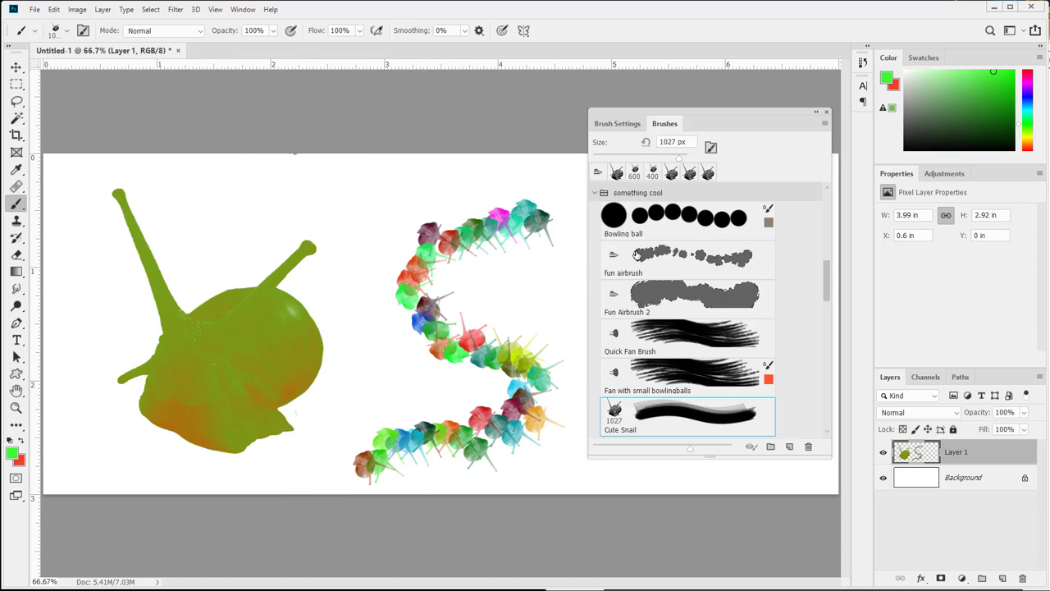
pyautogui.scroll(-3)
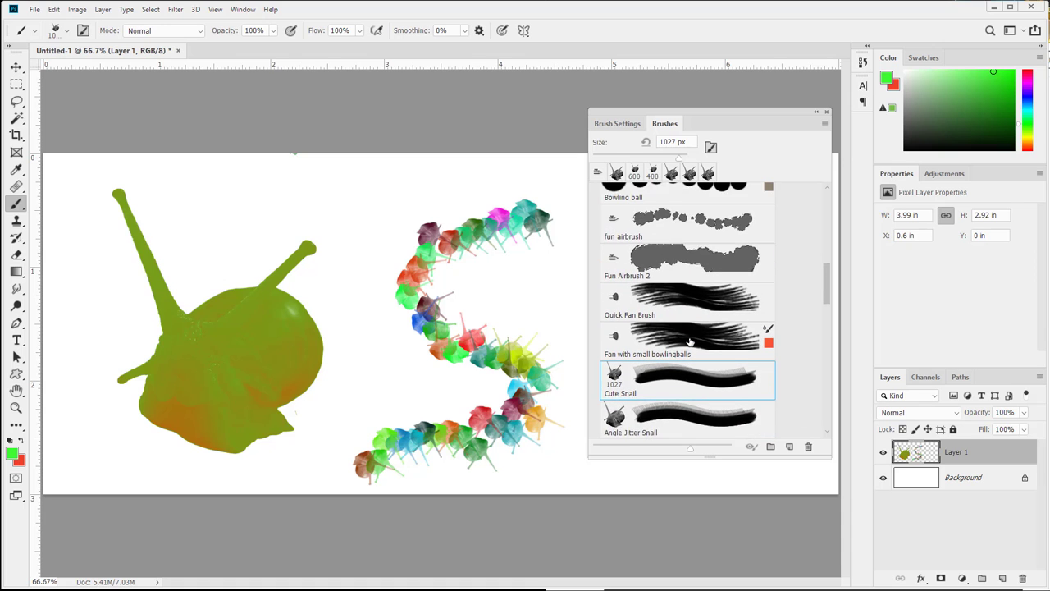
pyautogui.scroll(-3)
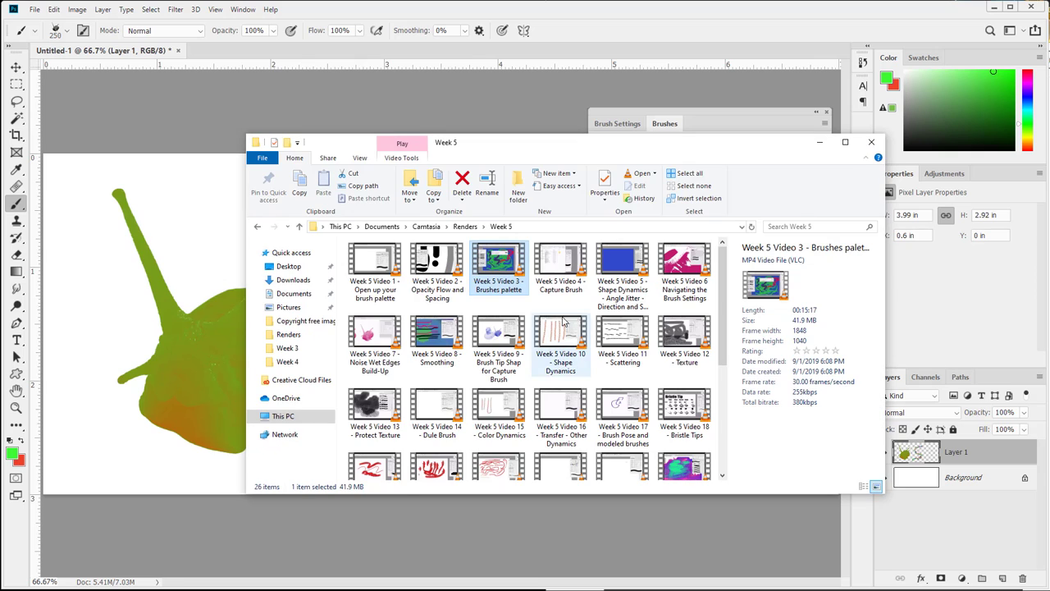
pyautogui.moveTo(134, 414)
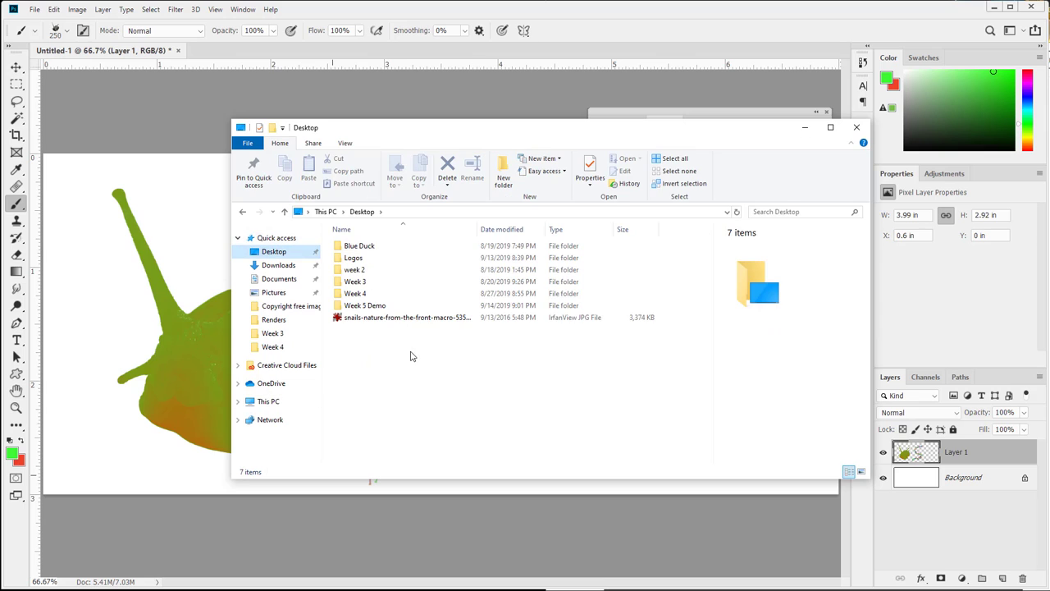
# - Enter the Desktop folder that holds the brush demo files
pyautogui.doubleClick(364, 305)
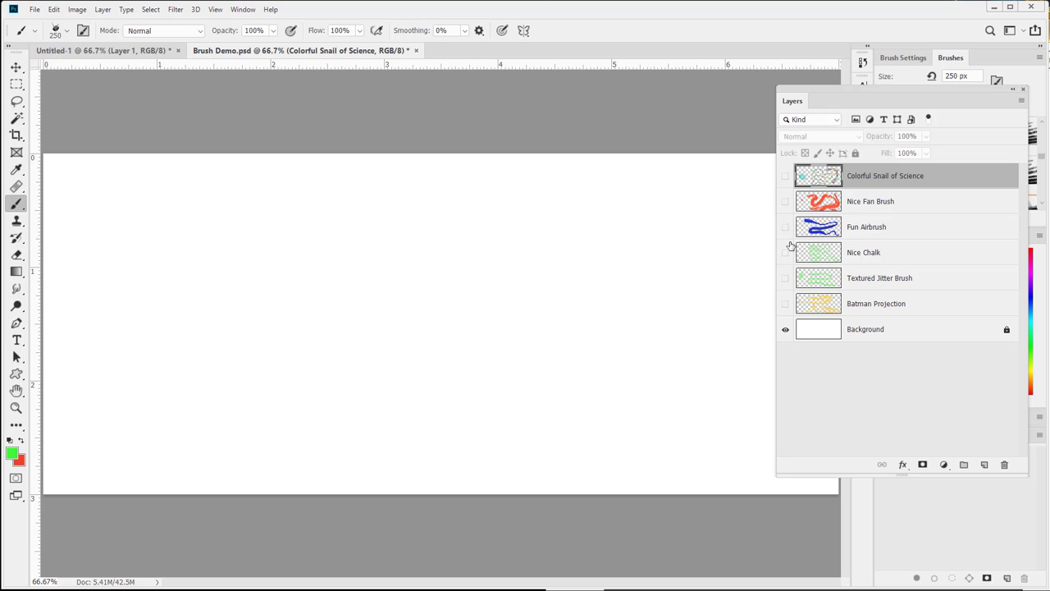
pyautogui.moveTo(790, 282)
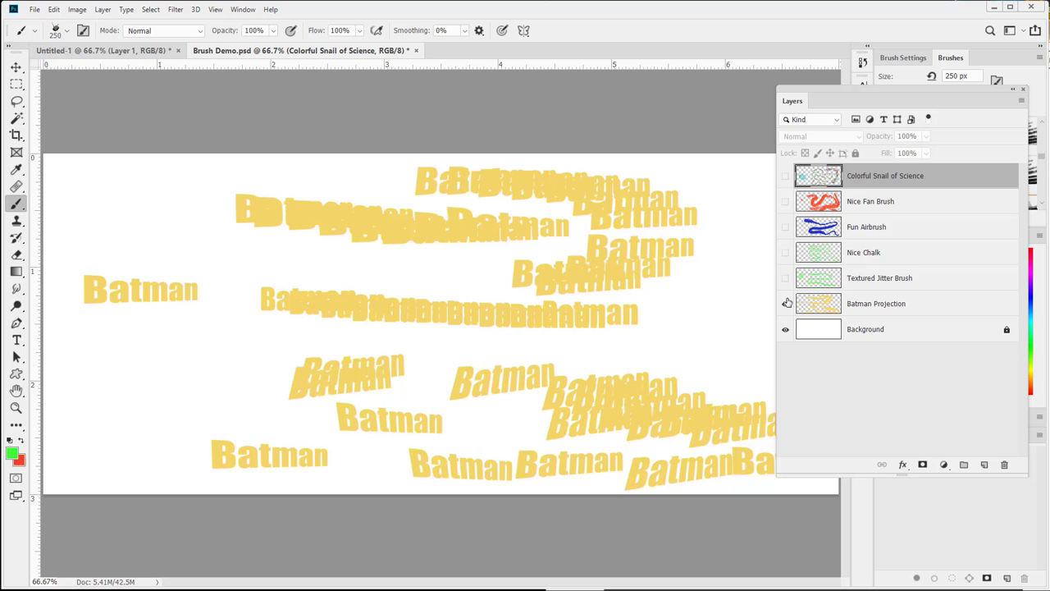
# - Make the Batman Projection layer visible to show its stamped brush strokes
pyautogui.click(784, 176)
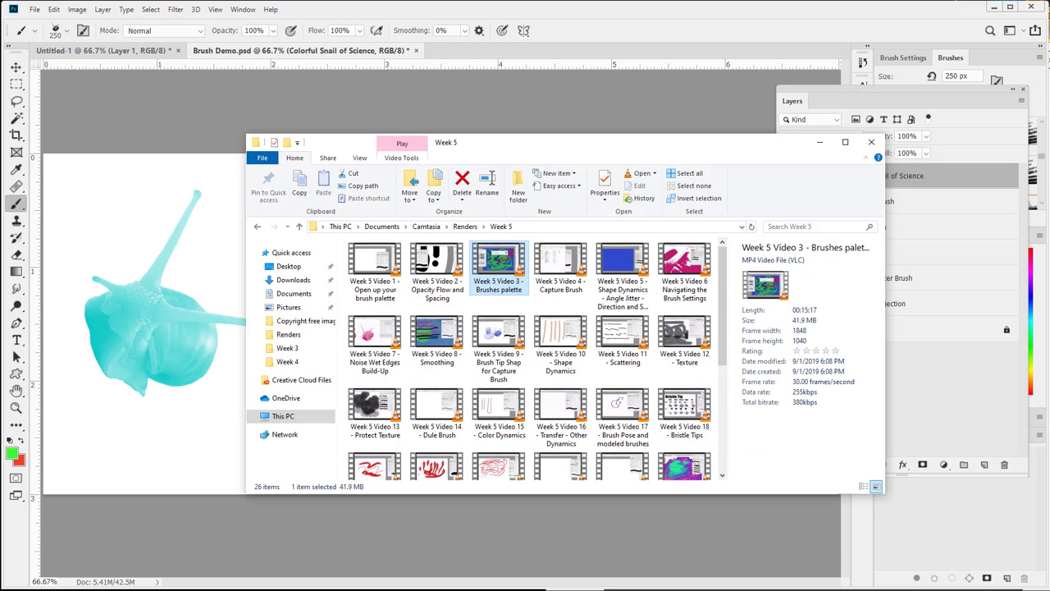
# - Scroll through the Week 5 folder's tutorial video thumbnails down to the Assignment 5 clips
pyautogui.scroll(-3)
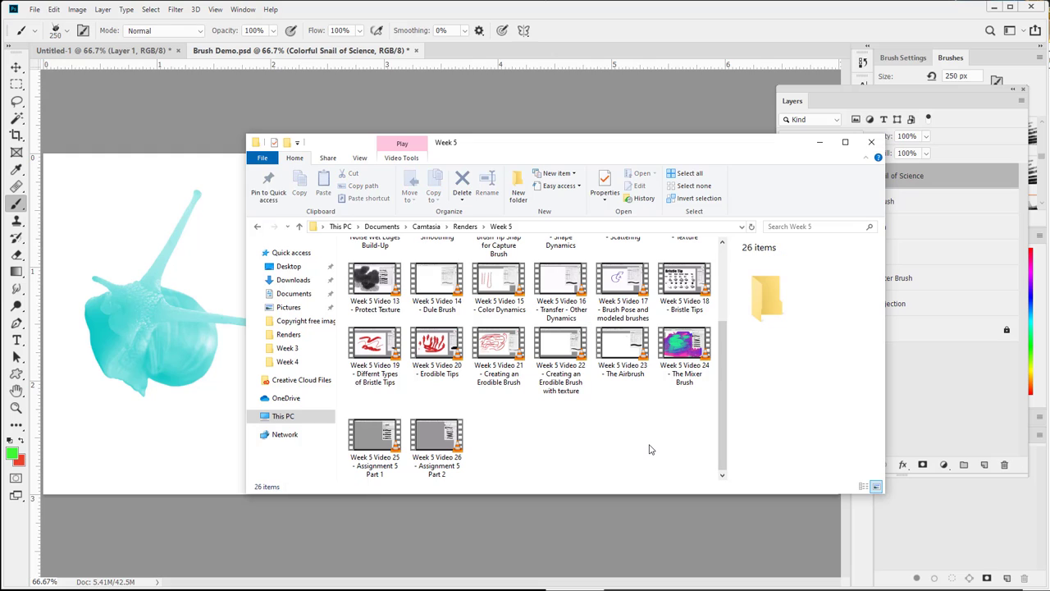
pyautogui.click(689, 174)
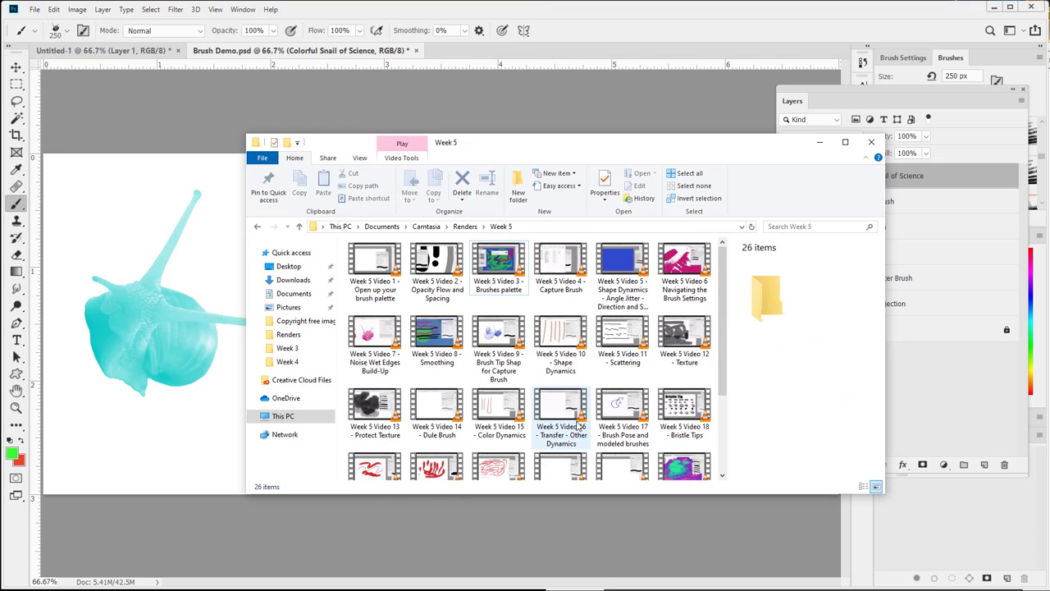
pyautogui.scroll(-3)
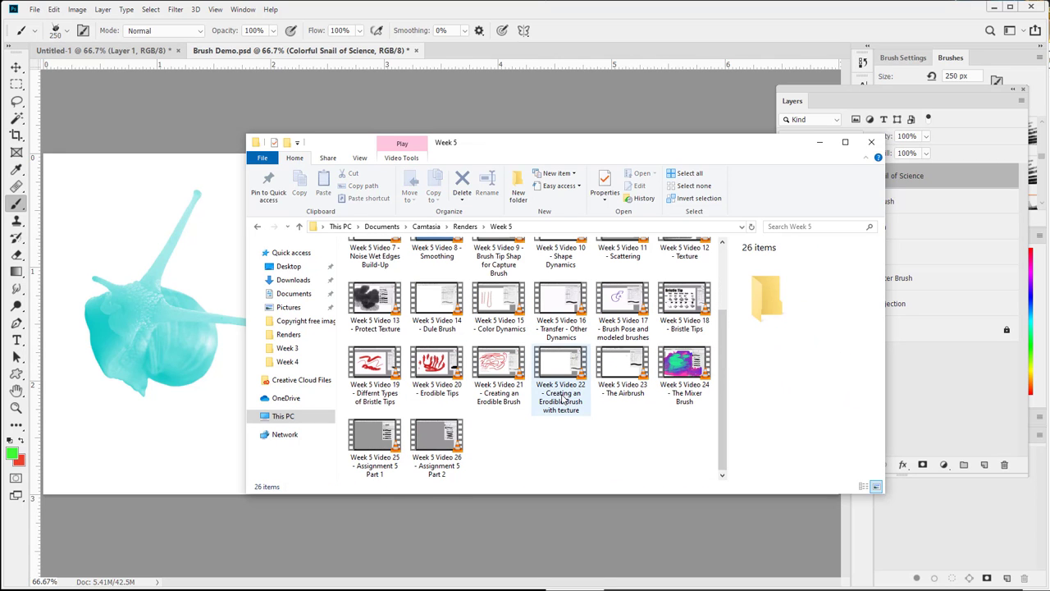